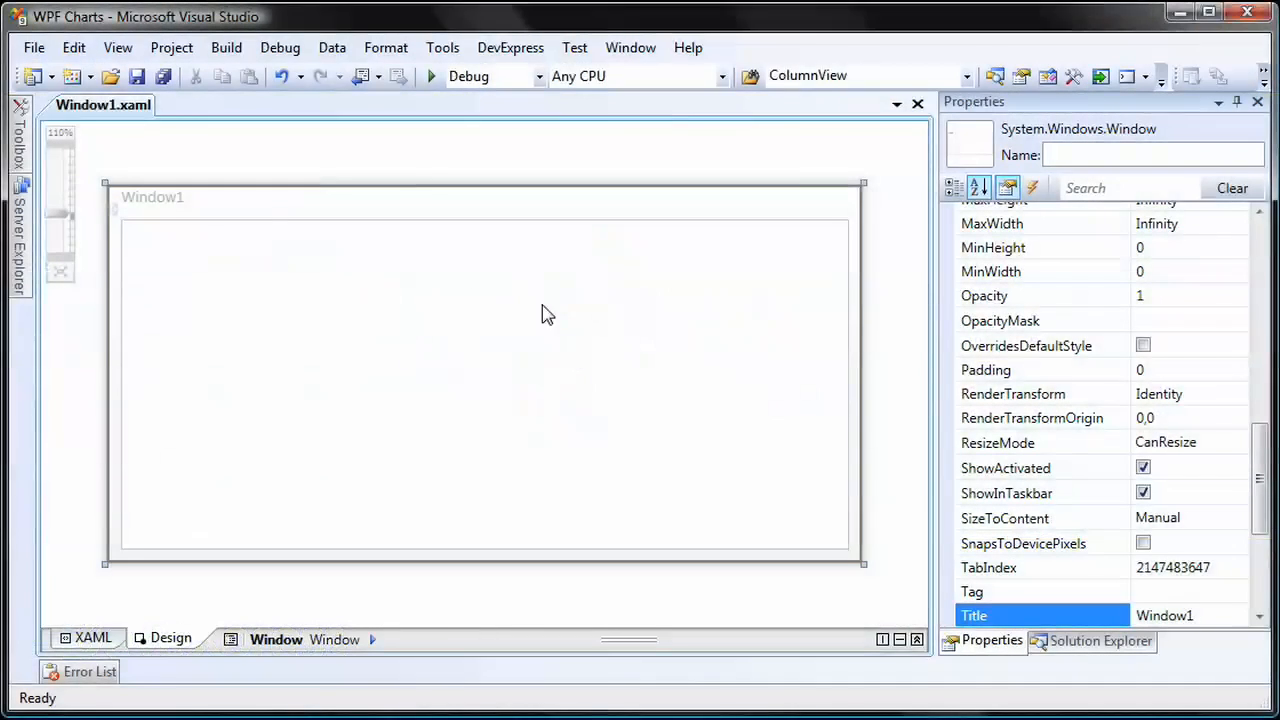
mouse_move(88, 192)
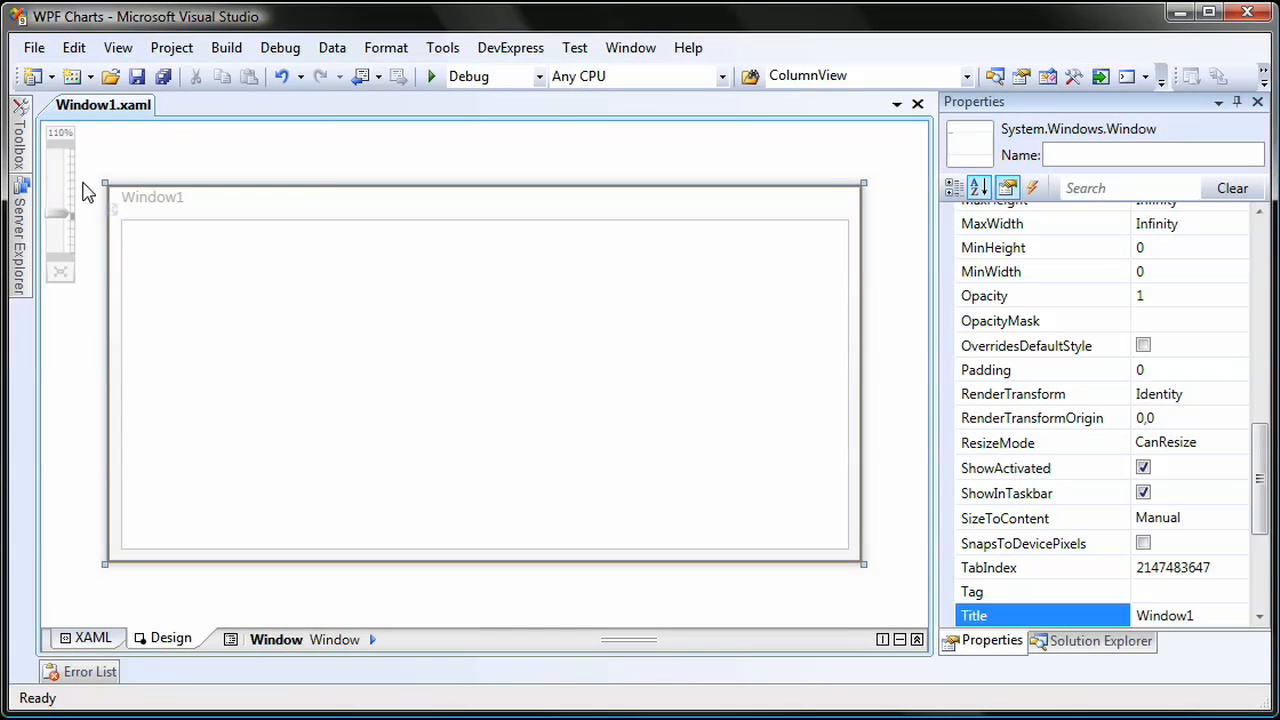
- Add a ChartControl from the Toolbox to Window1 and begin configuring its data source
left_click(20, 150)
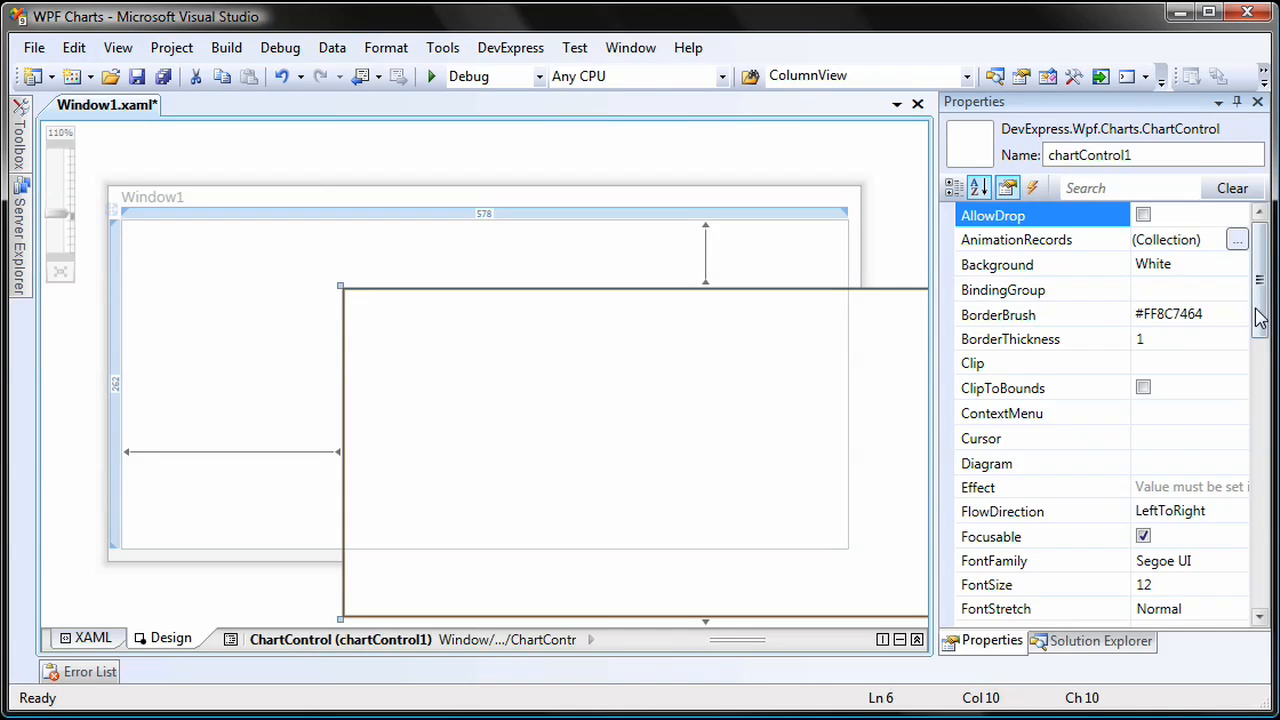
scroll("down", 3)
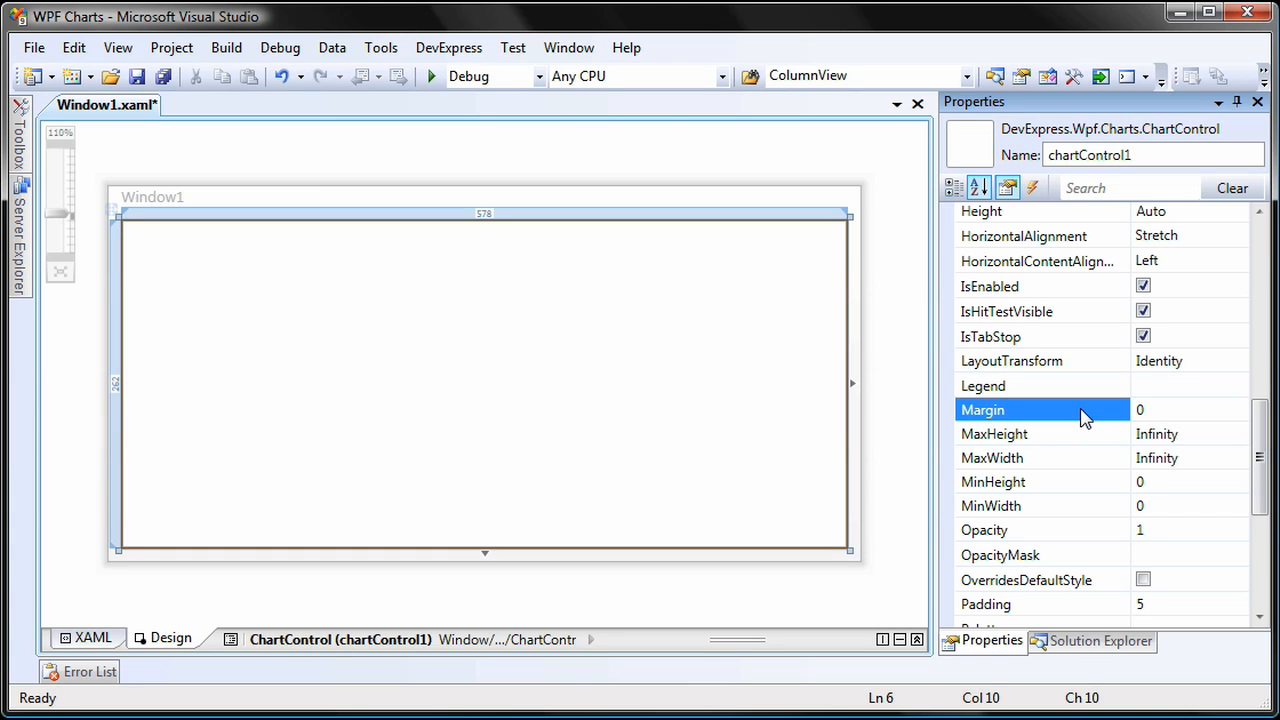
mouse_move(942, 388)
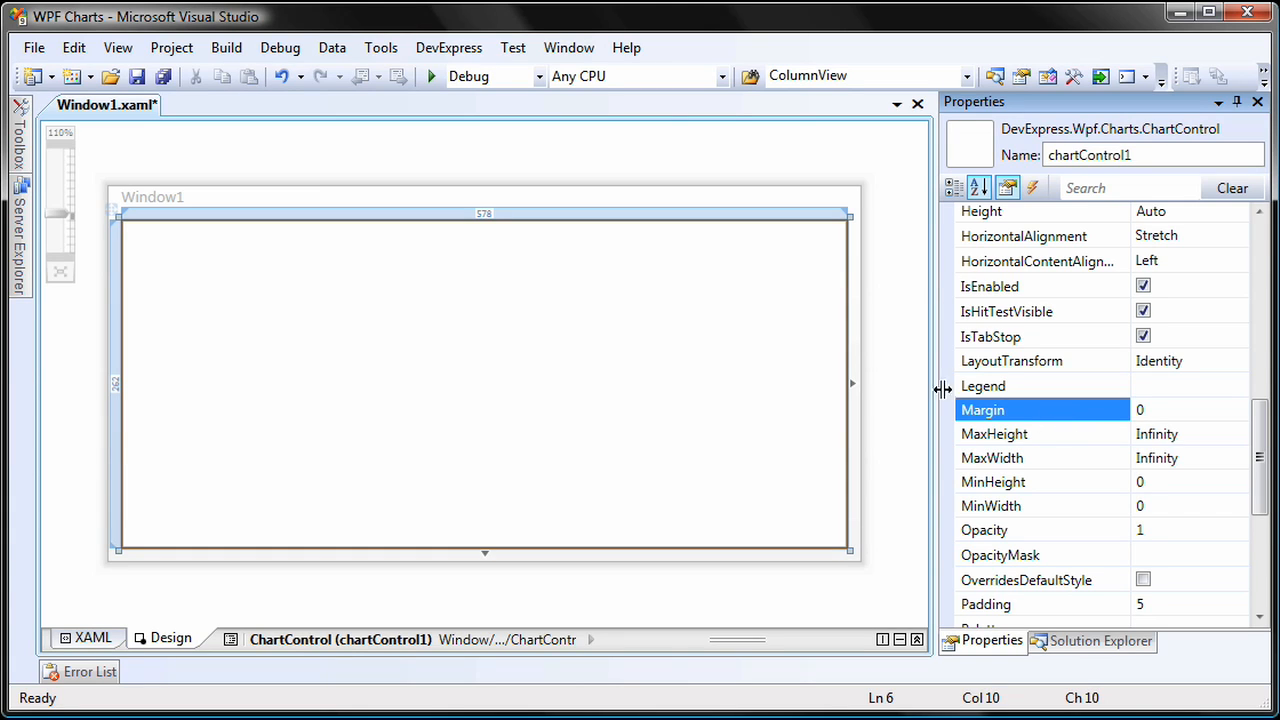
left_click(332, 48)
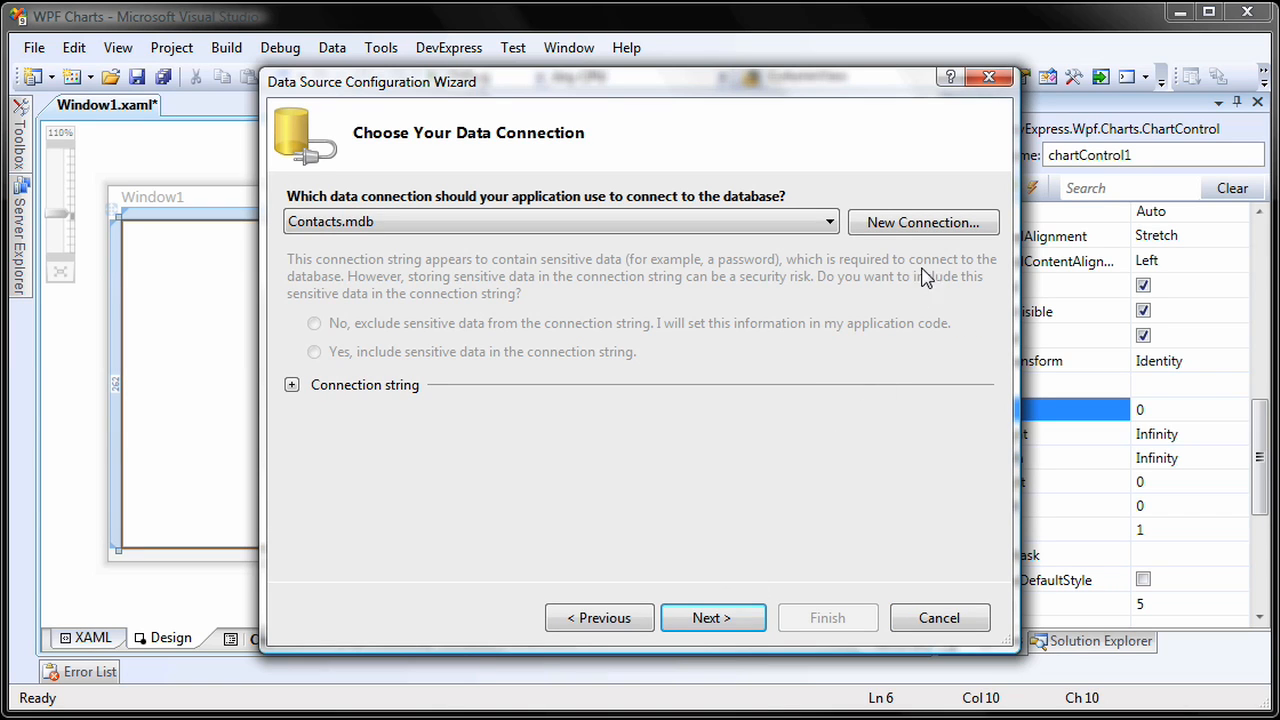
- Create a new database connection to CarsDB.mdb
left_click(920, 222)
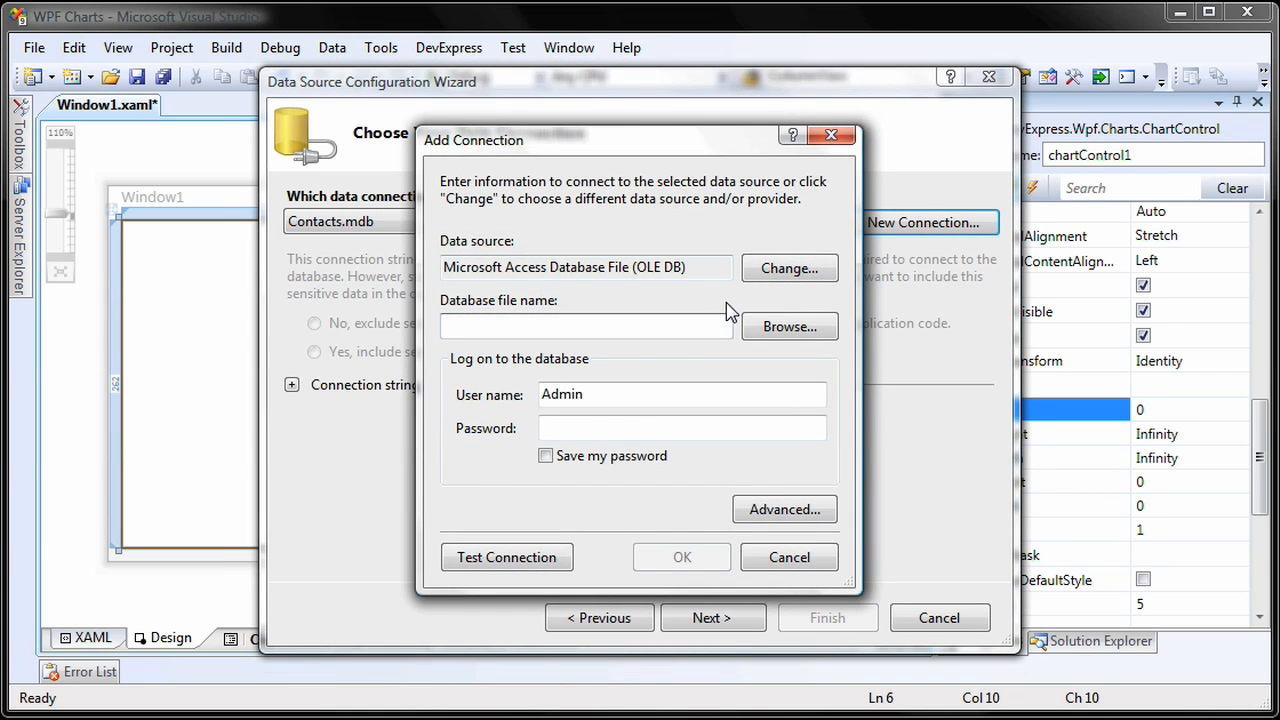
left_click(788, 326)
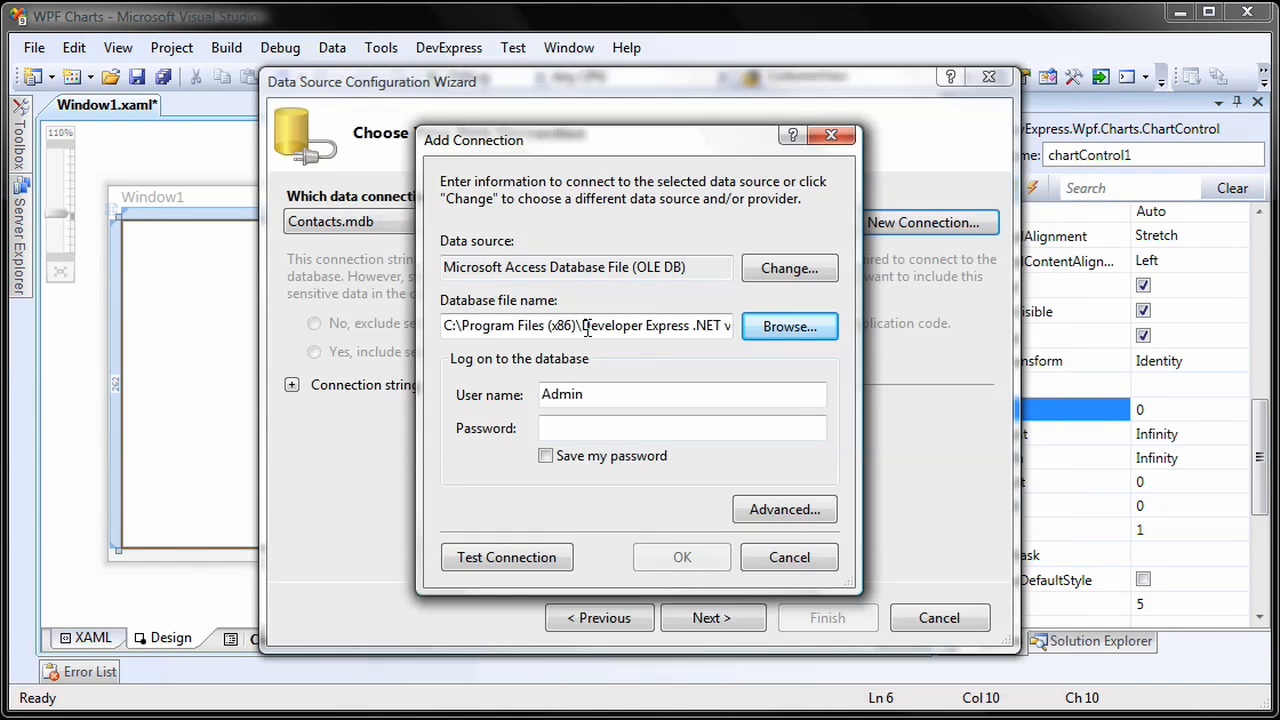
mouse_move(682, 556)
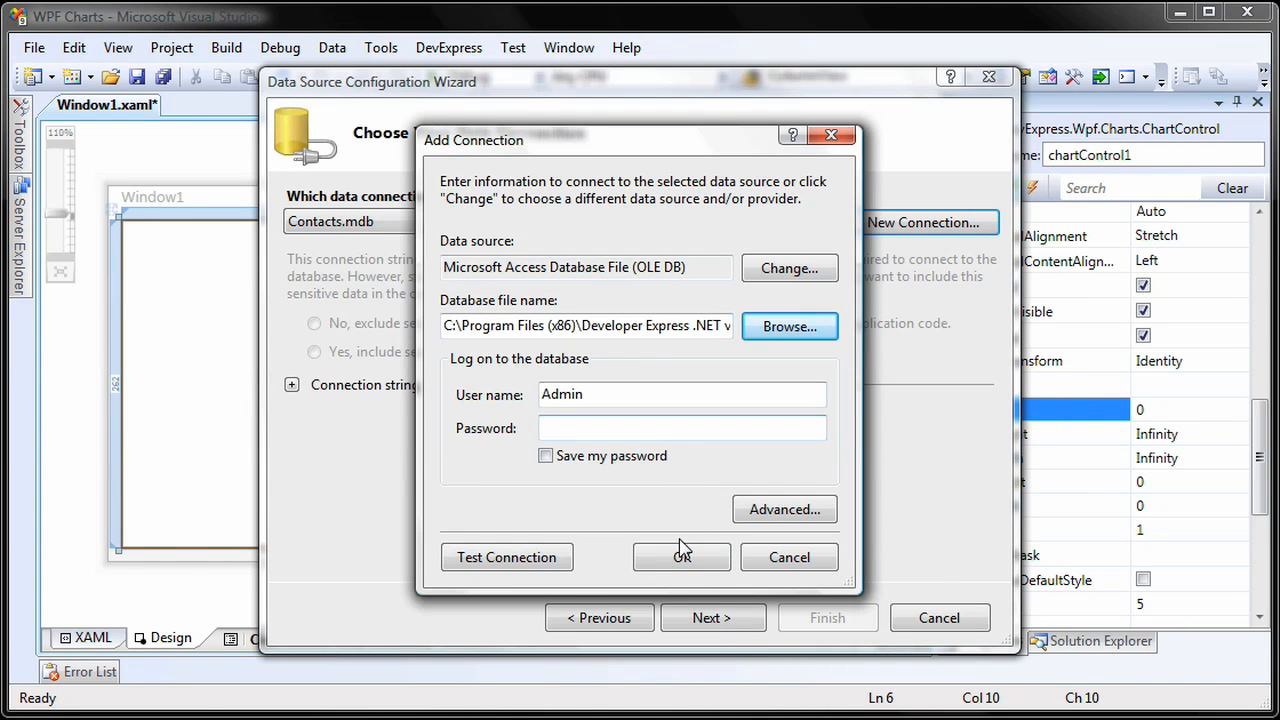
left_click(682, 556)
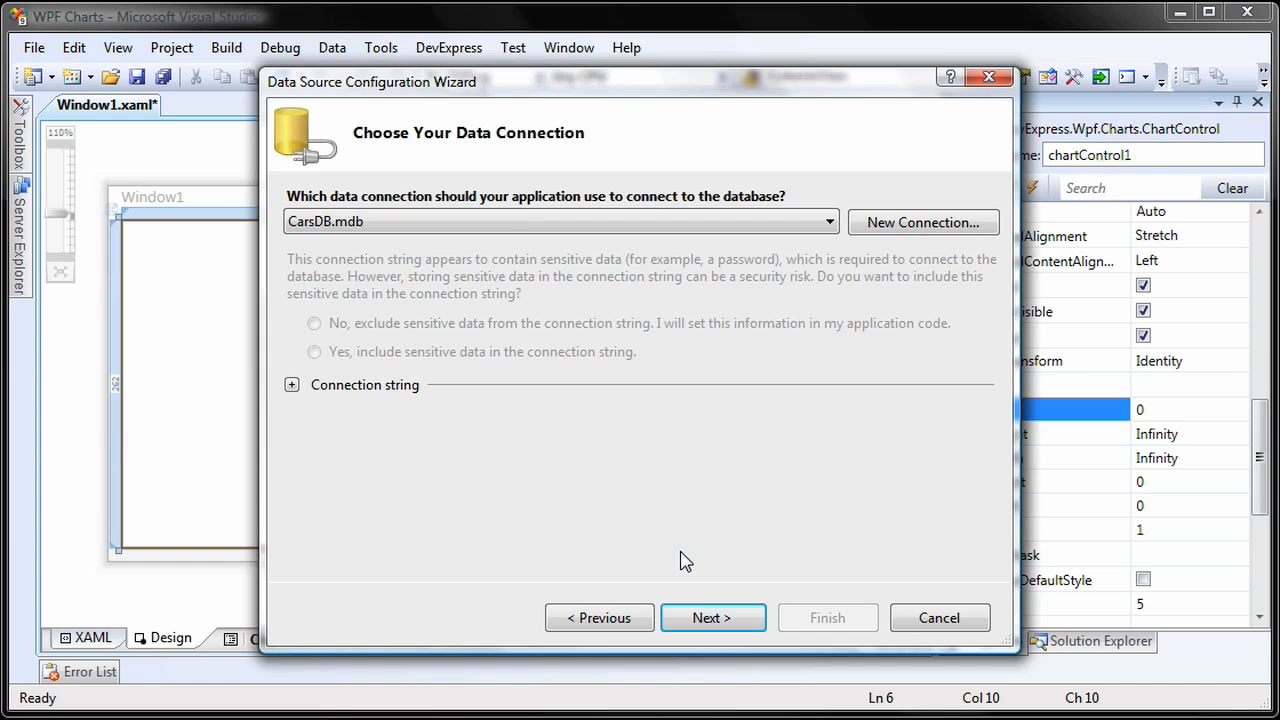
- Save the connection as CarsDBConnectionString and finish CarsDBDataSet with the Cars table
left_click(712, 616)
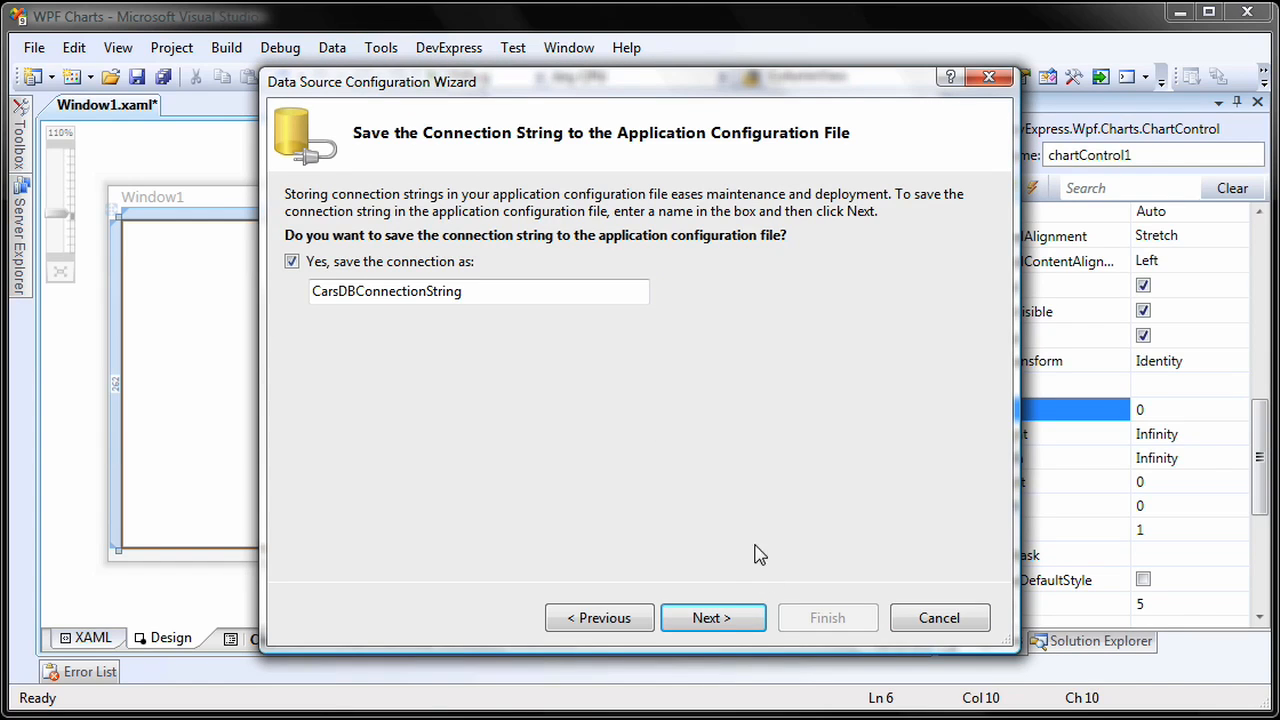
left_click(712, 616)
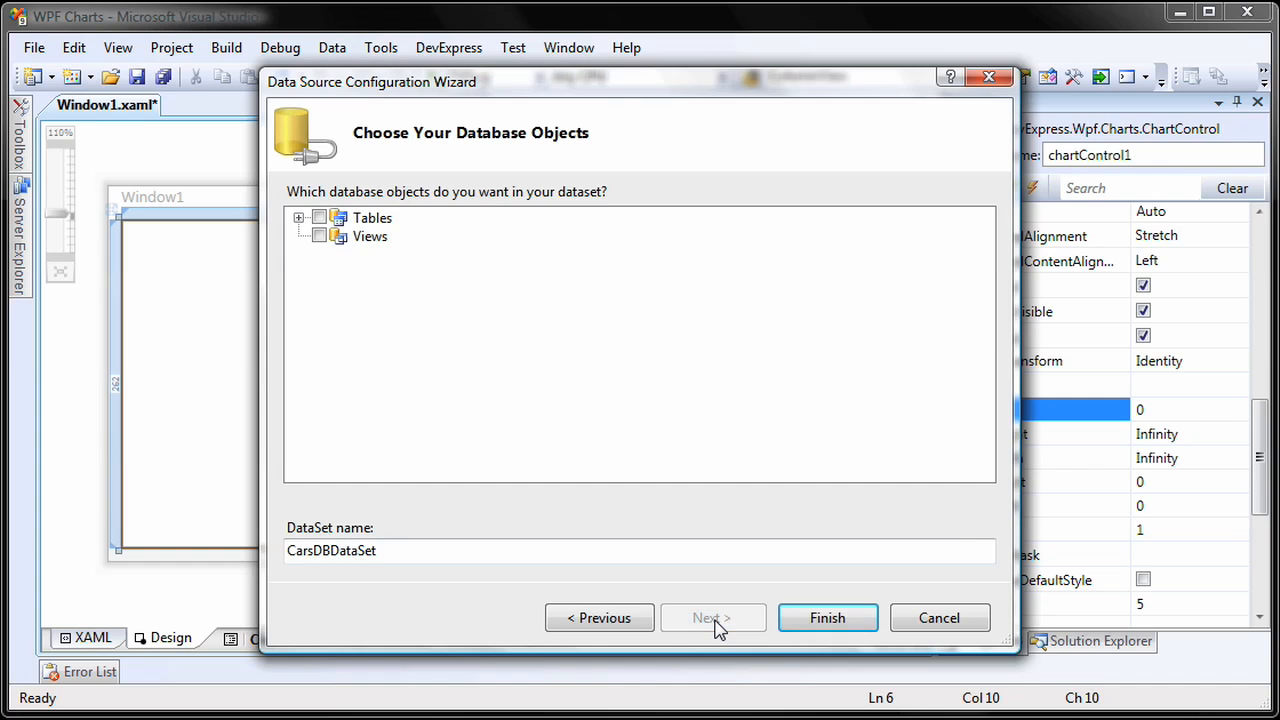
mouse_move(324, 260)
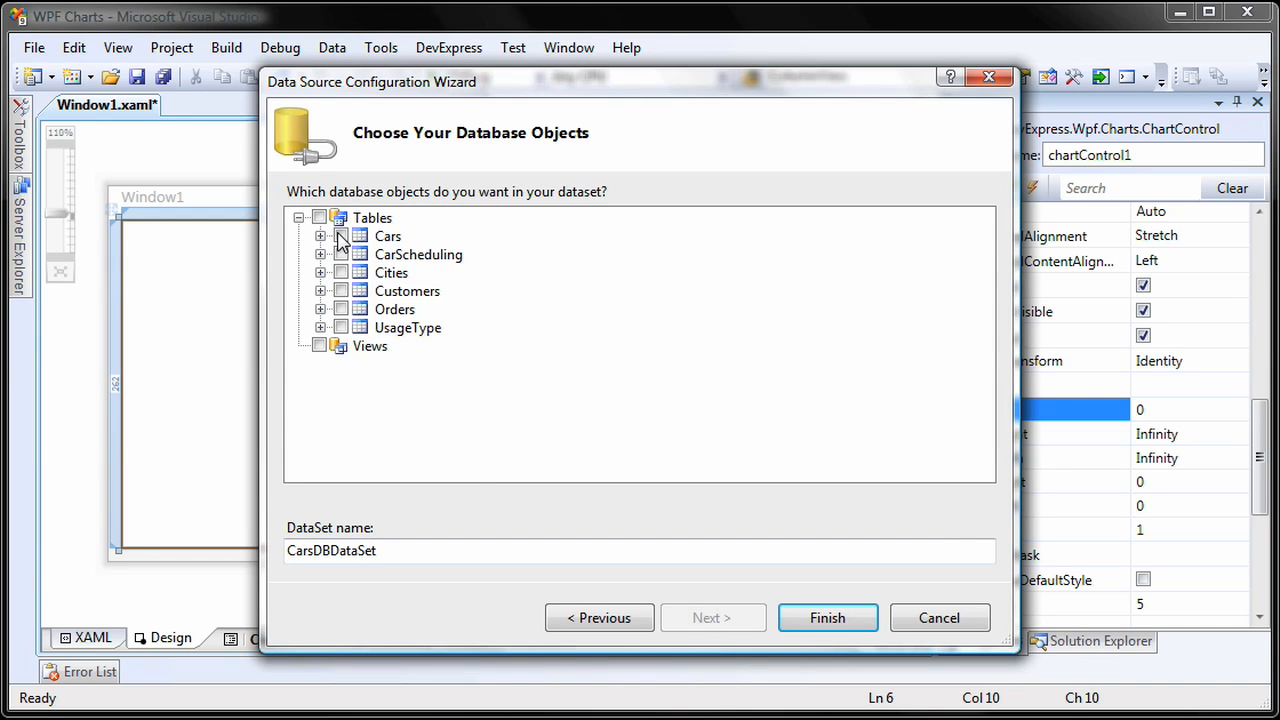
left_click(340, 236)
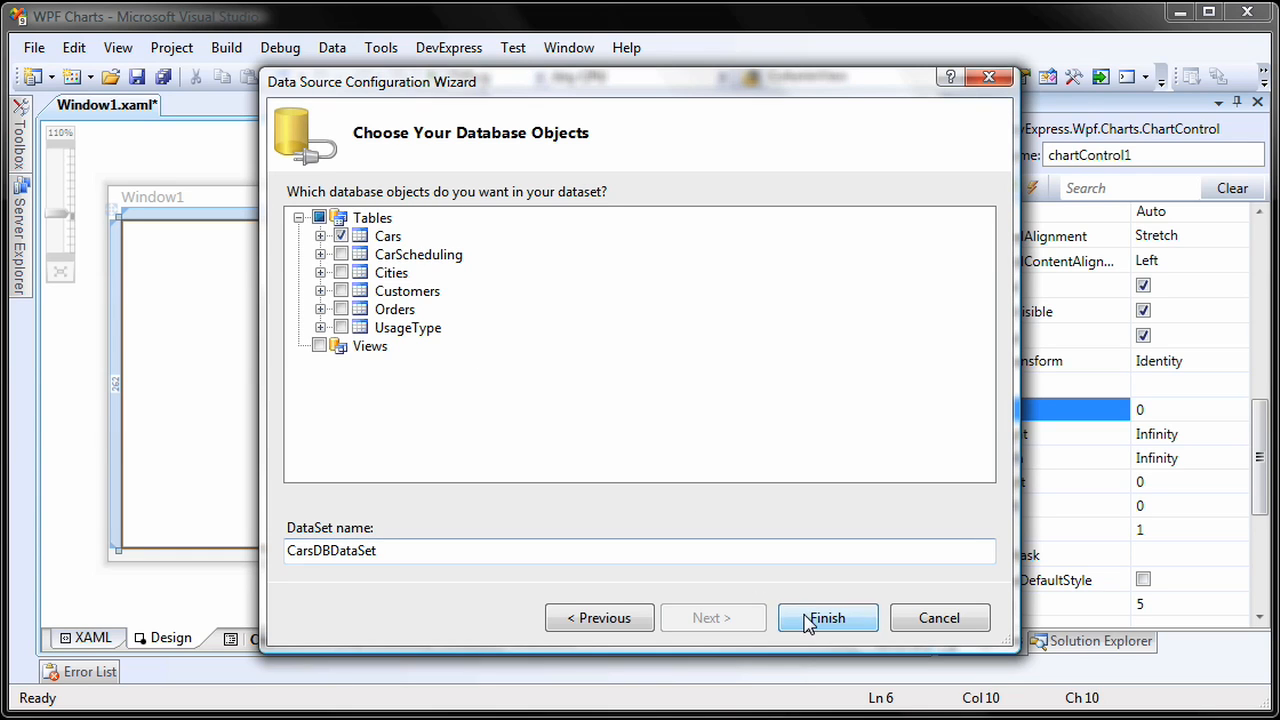
left_click(828, 616)
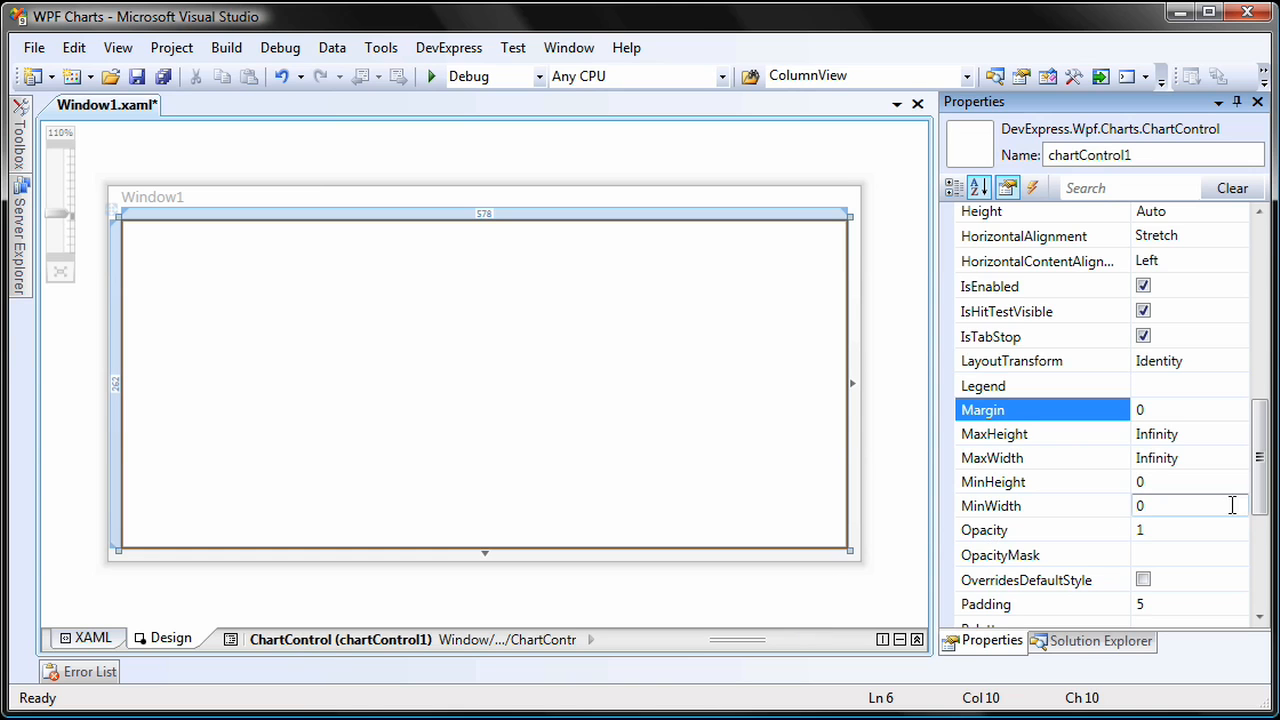
- Give chartControl1 an XYDiagram2D diagram in the Properties window
scroll("up", 3)
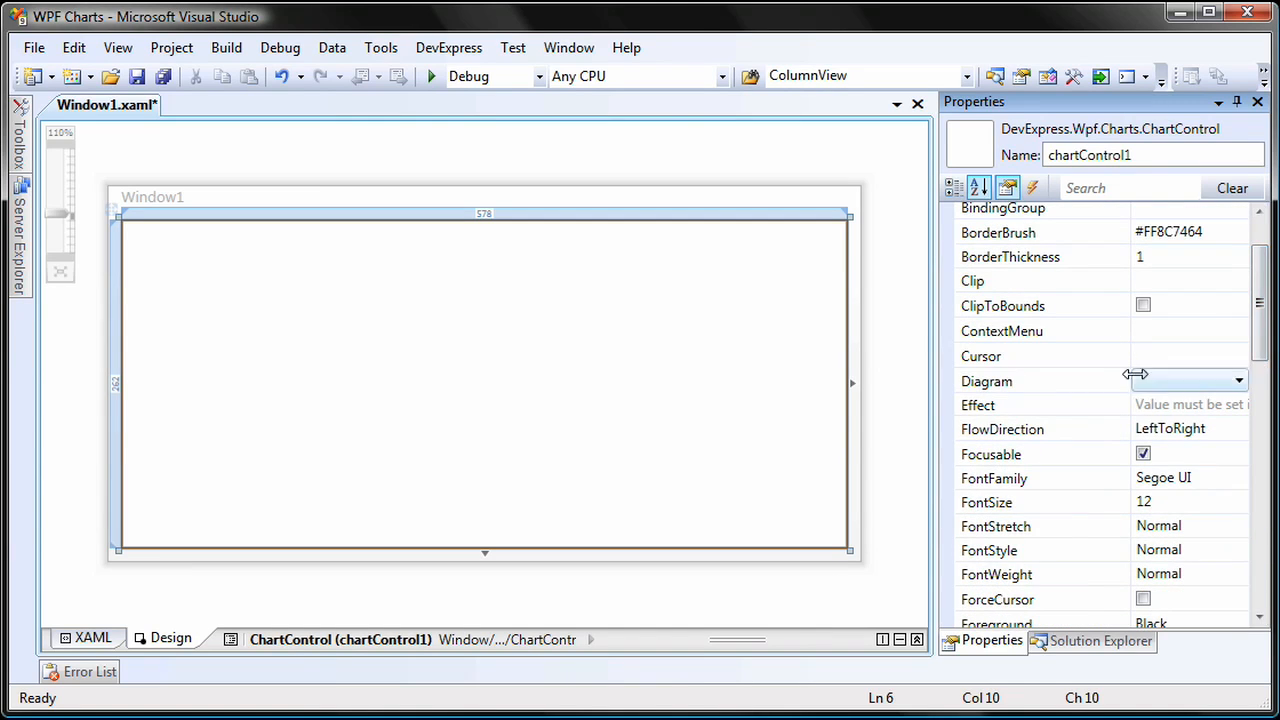
left_click(1238, 380)
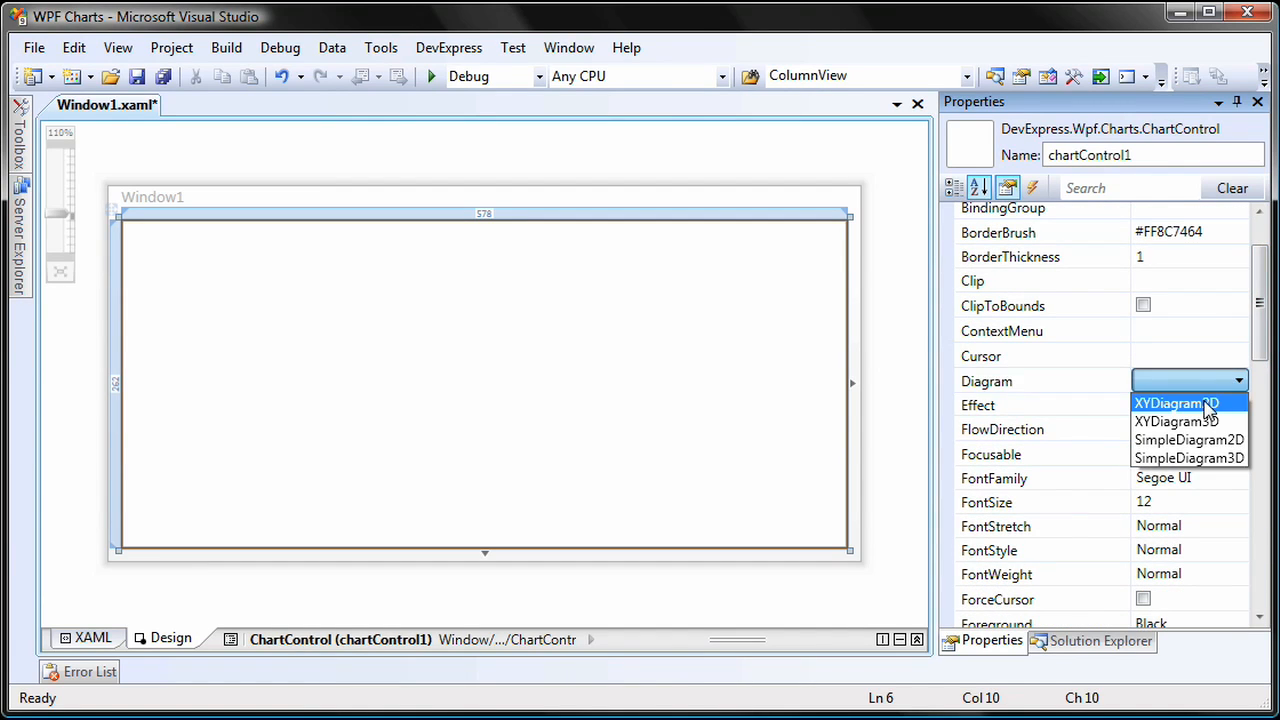
left_click(1176, 402)
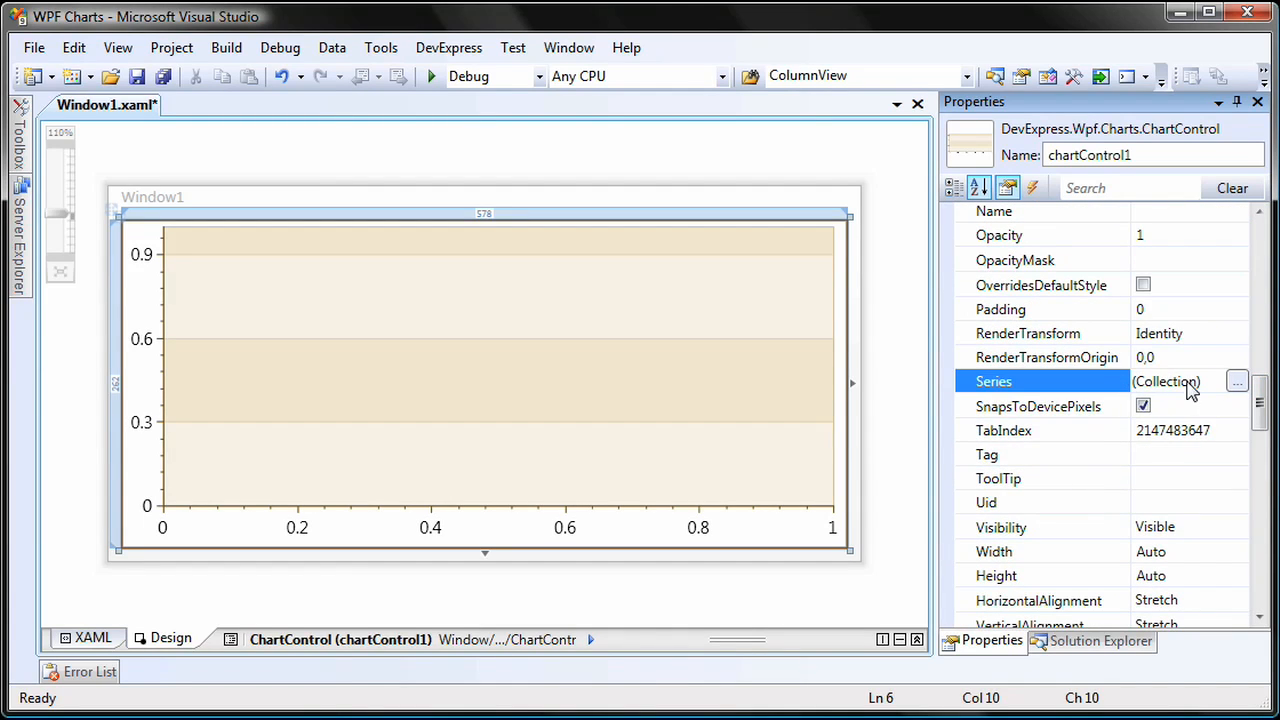
- Add a BarSideBySideSeries2D series with ArgumentDataMember set to Model
left_click(1236, 380)
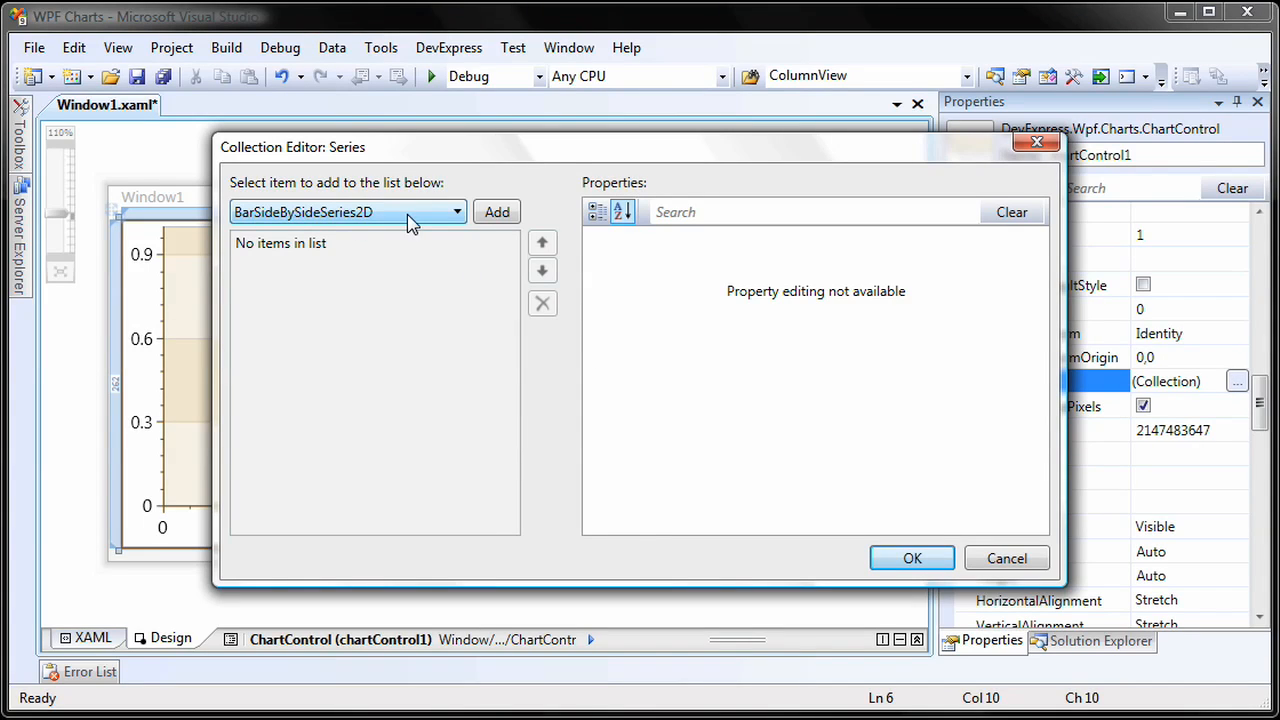
left_click(496, 212)
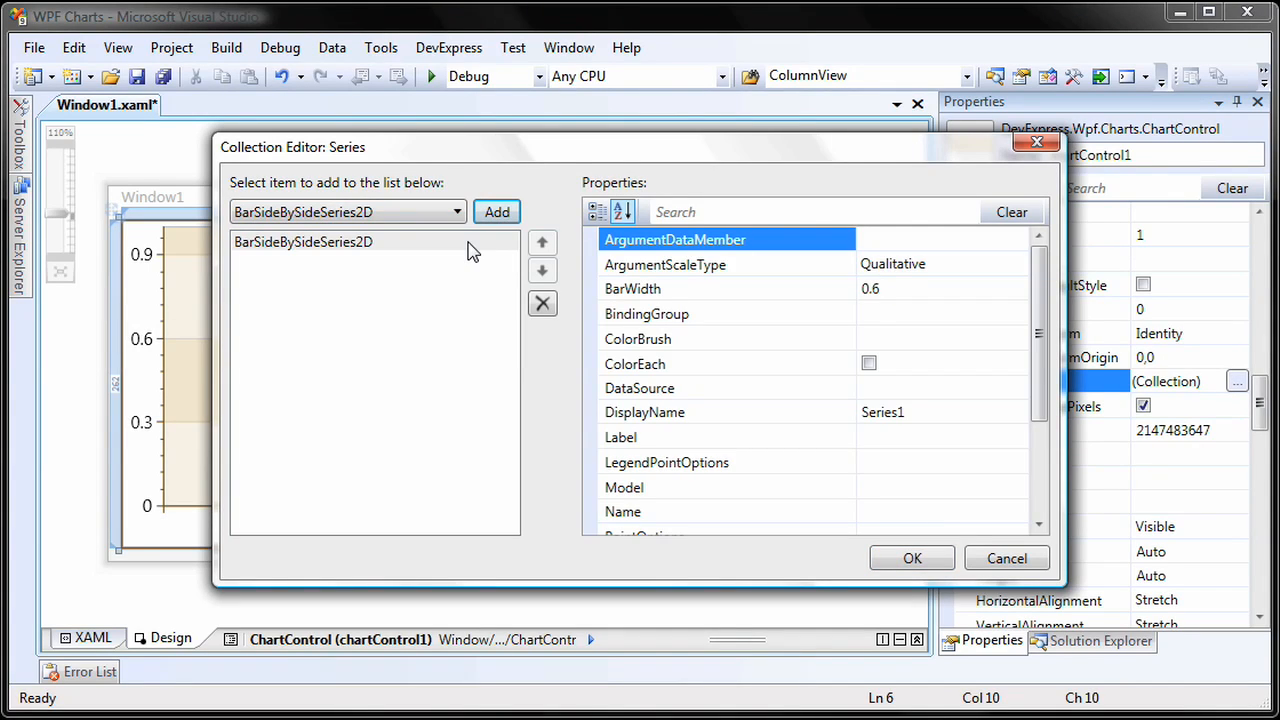
left_click(940, 240)
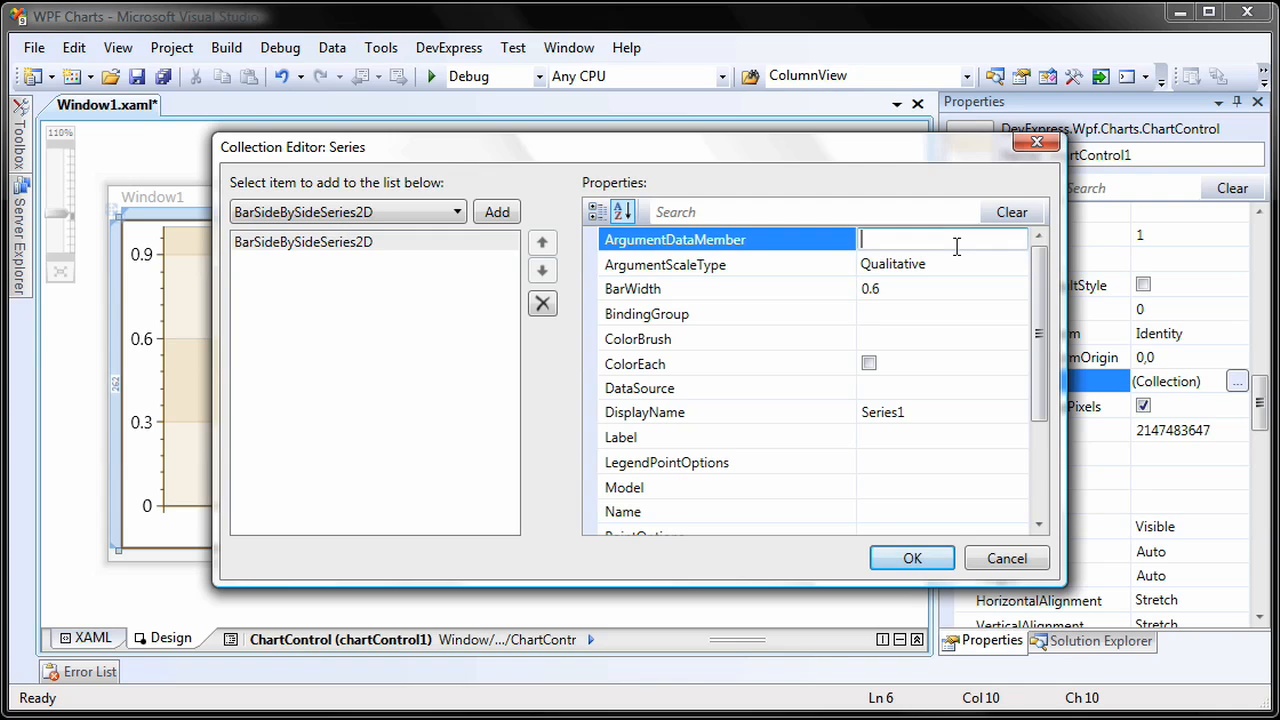
type("Model")
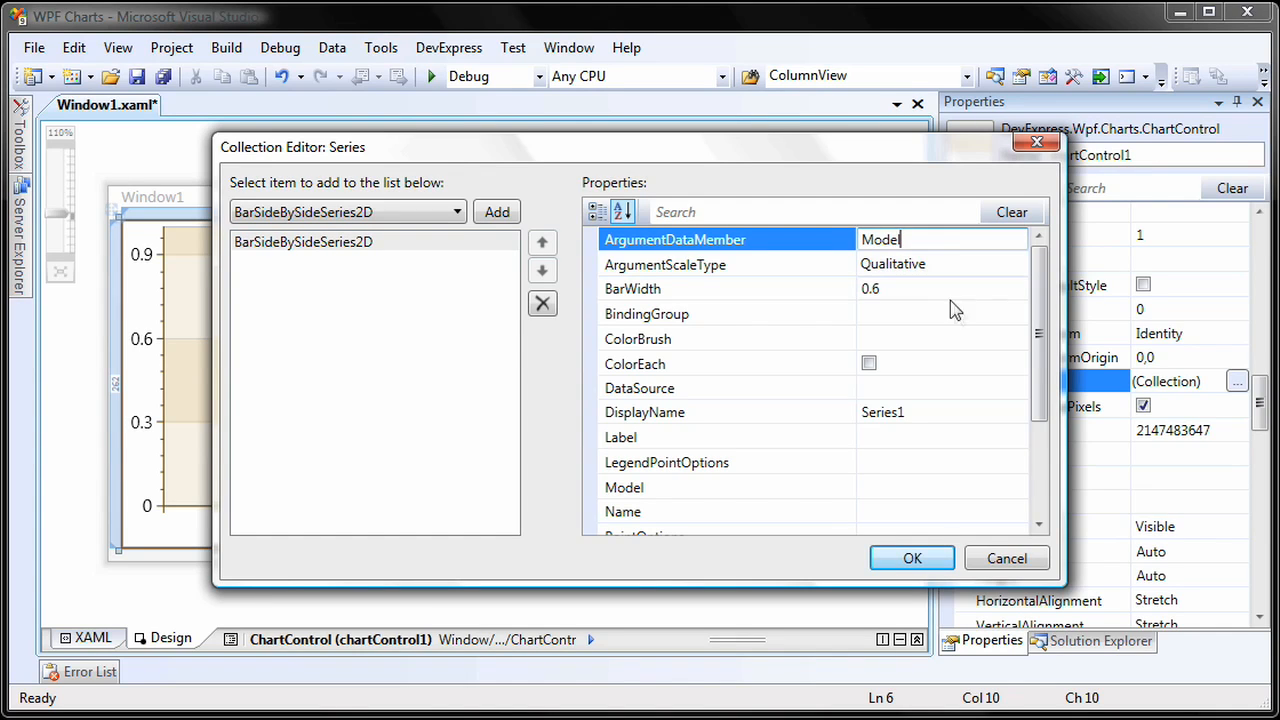
- Set ValueDataMember to Price, name the series carSeries and confirm
scroll("down", 3)
type("P")
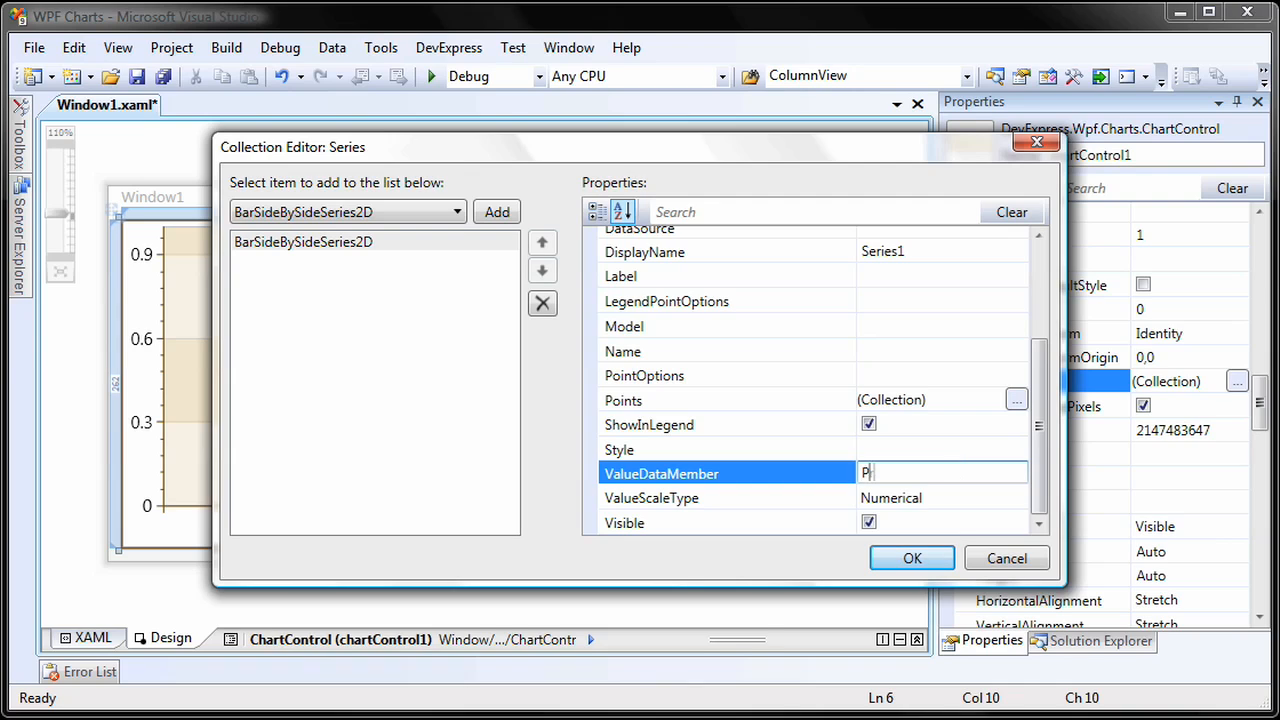
type("rice")
left_click(942, 350)
type("car")
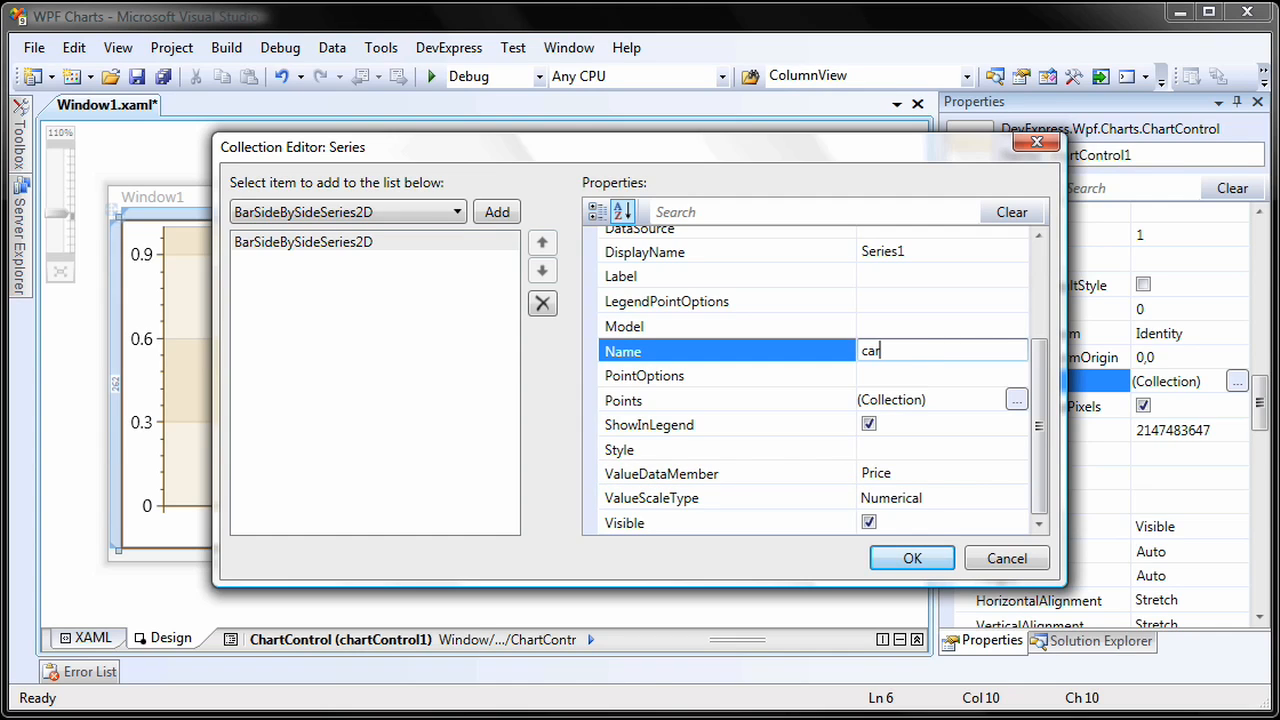
type("Series")
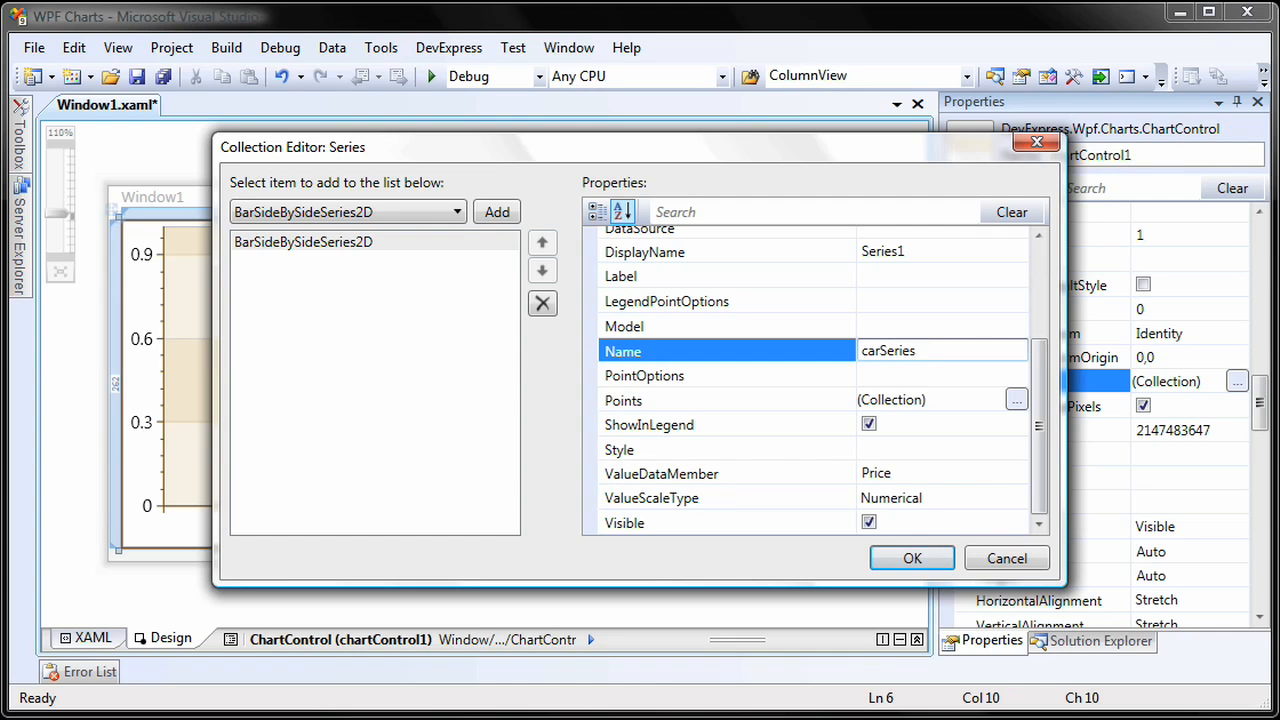
left_click(912, 558)
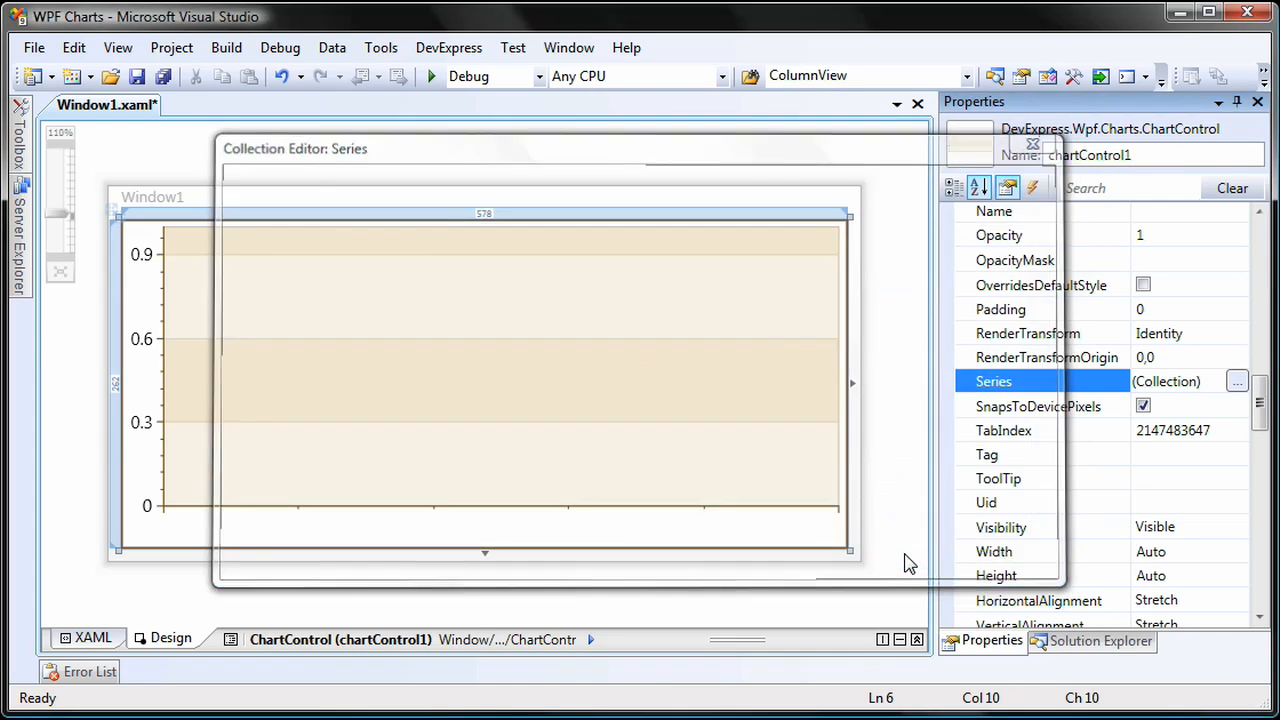
- In Window1's code-behind constructor, set carSeries.DataSource = new CarsDBDataSetTableAdapters.CarsTableAdapter().GetData()
left_click(1032, 144)
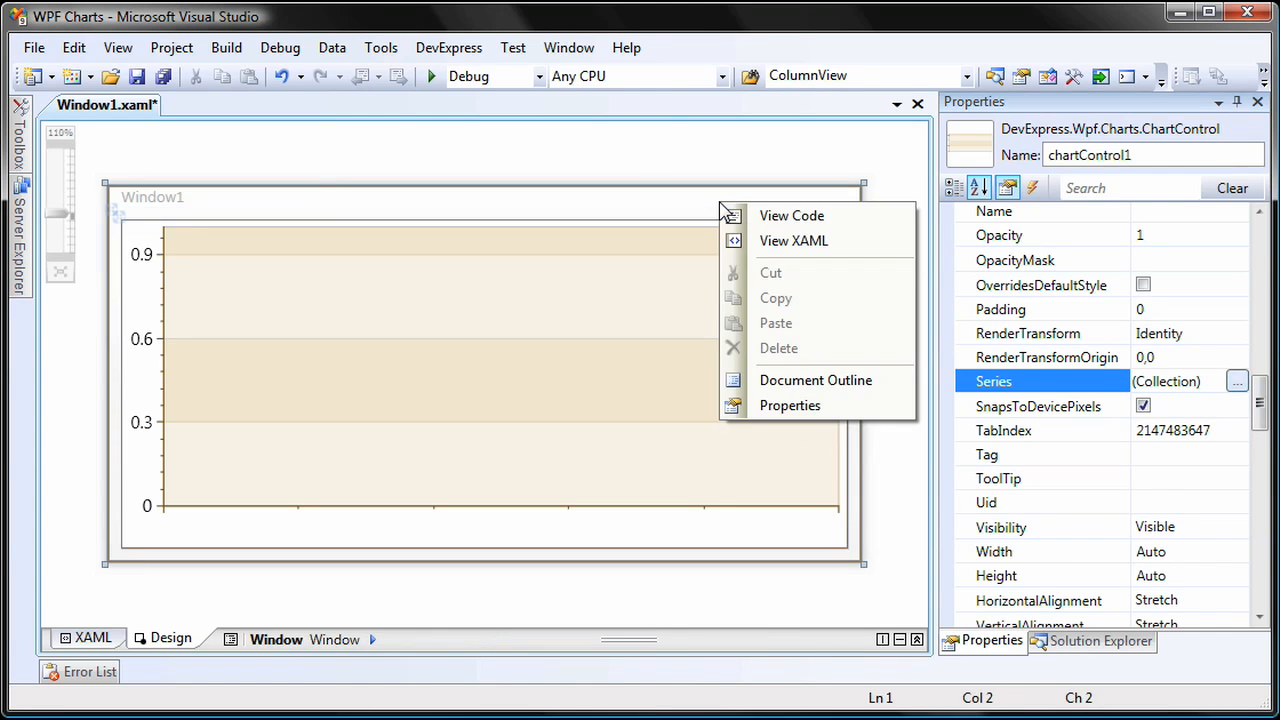
left_click(792, 216)
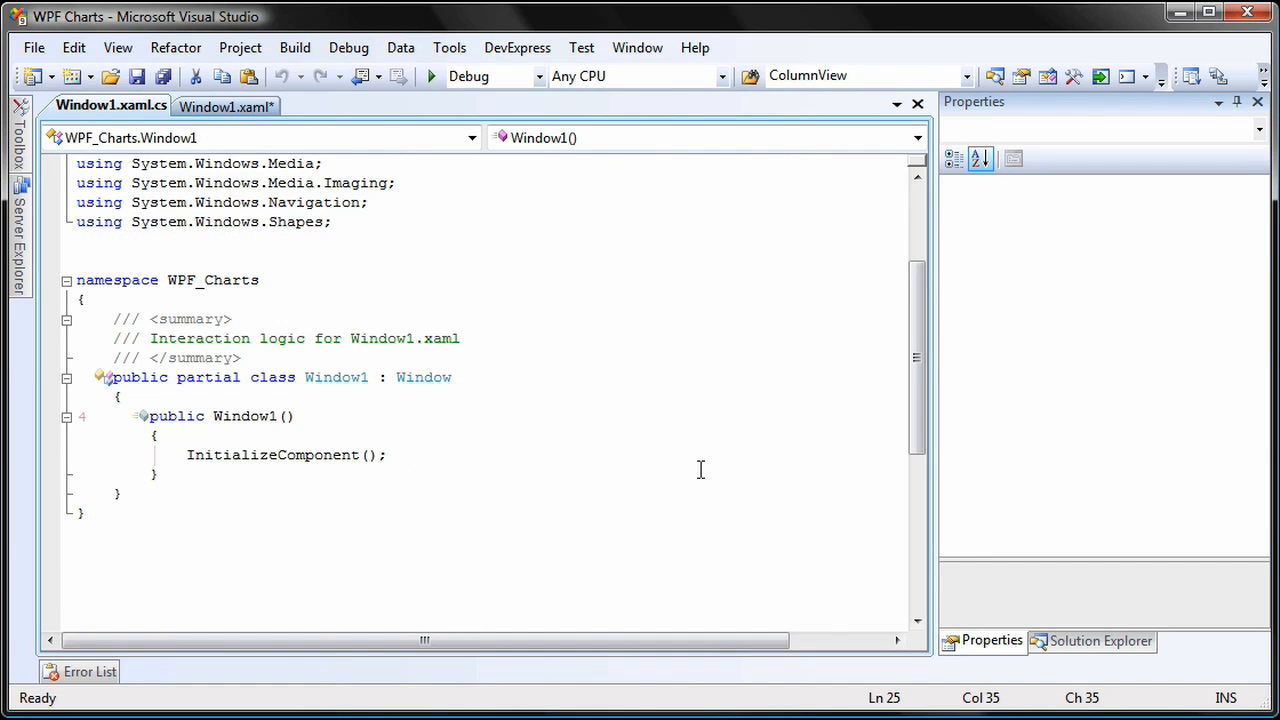
mouse_move(740, 472)
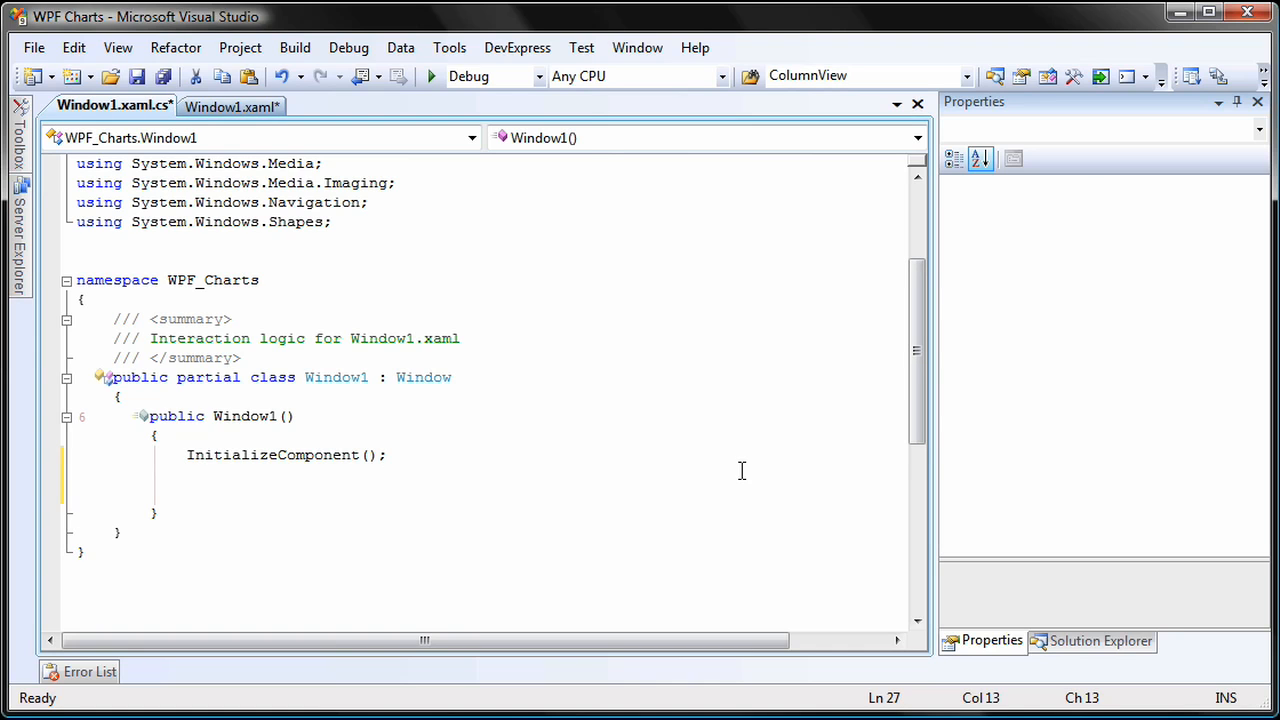
type("carSeries.DataS")
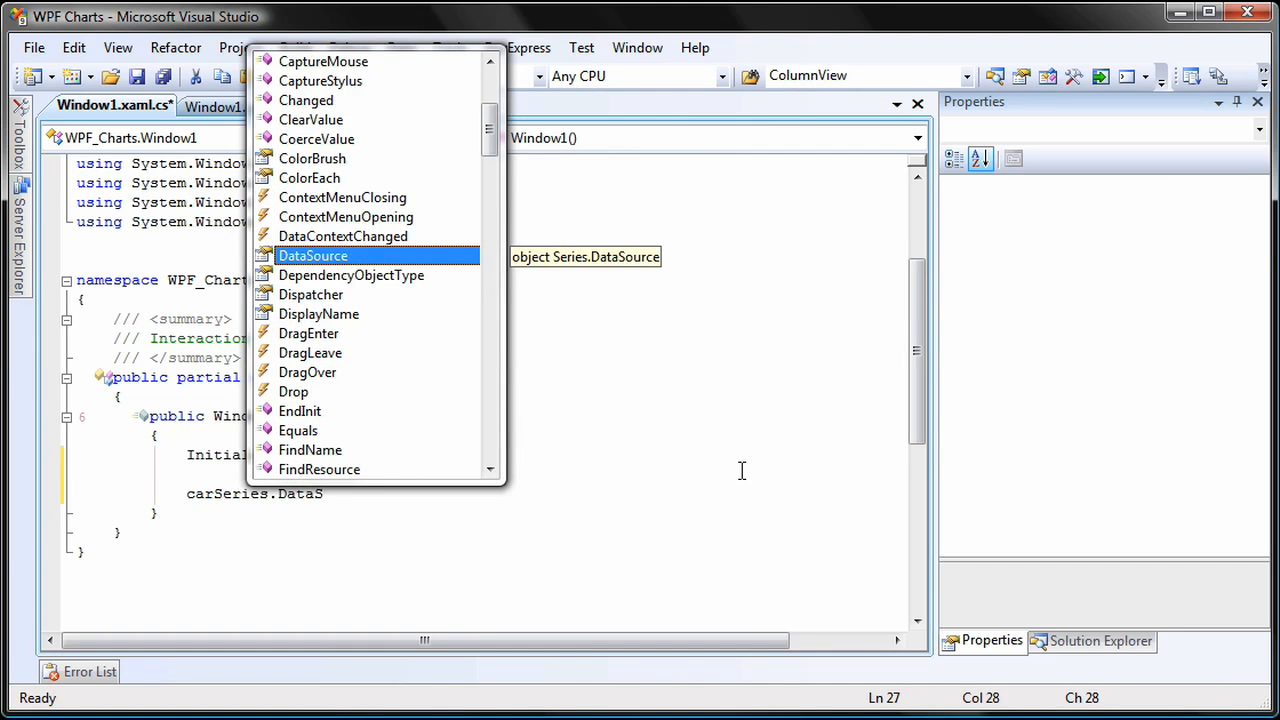
type("= new CarsDBDataSetTableAdapters.CarsTableAdapter().GetData();")
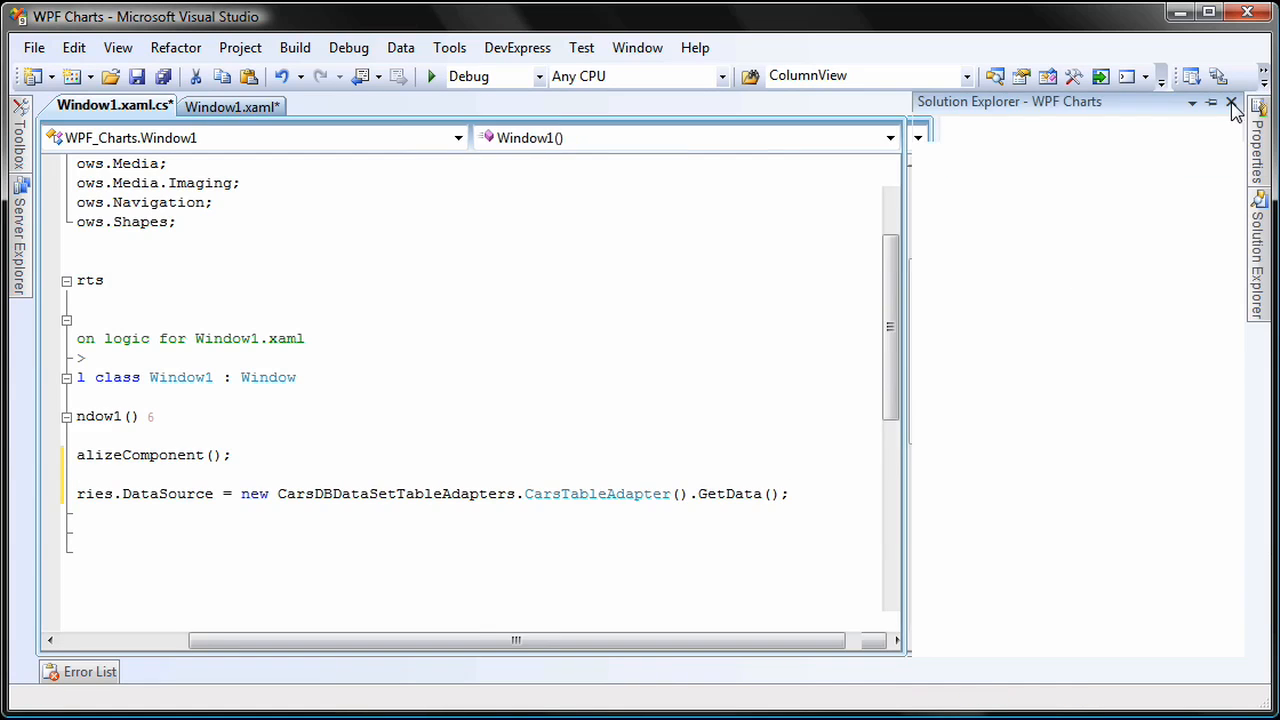
left_click(1232, 104)
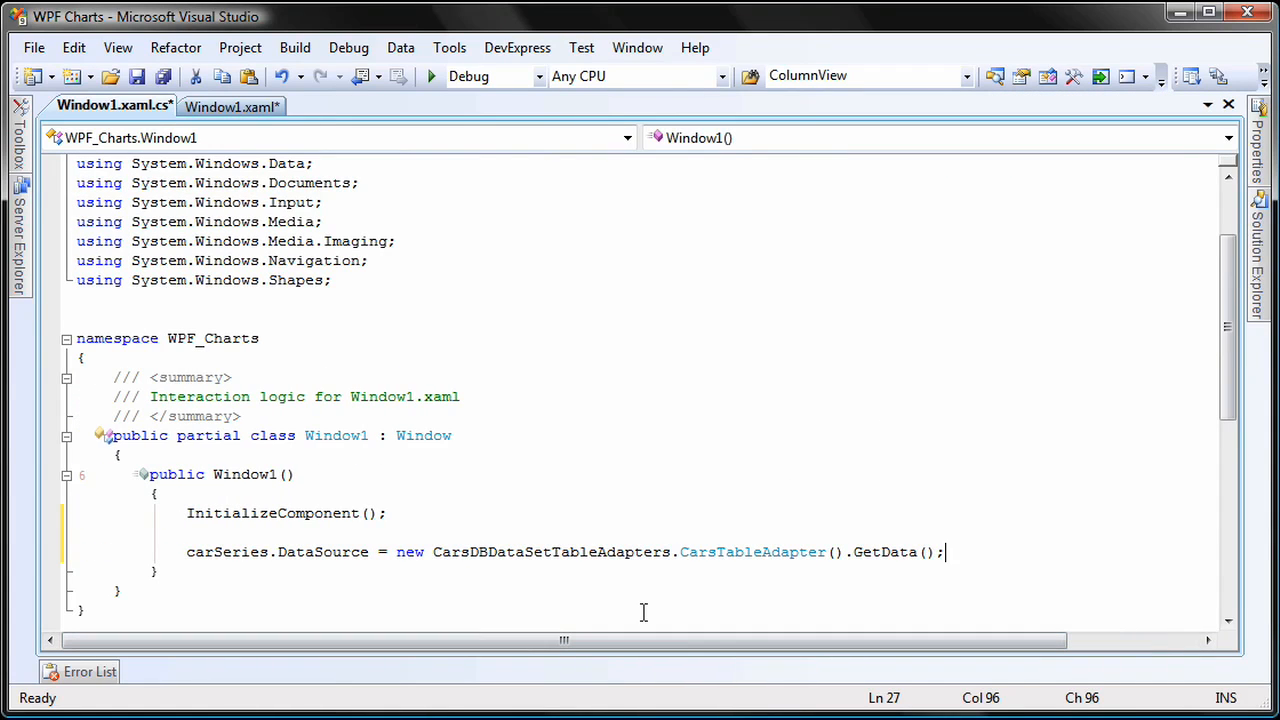
mouse_move(432, 290)
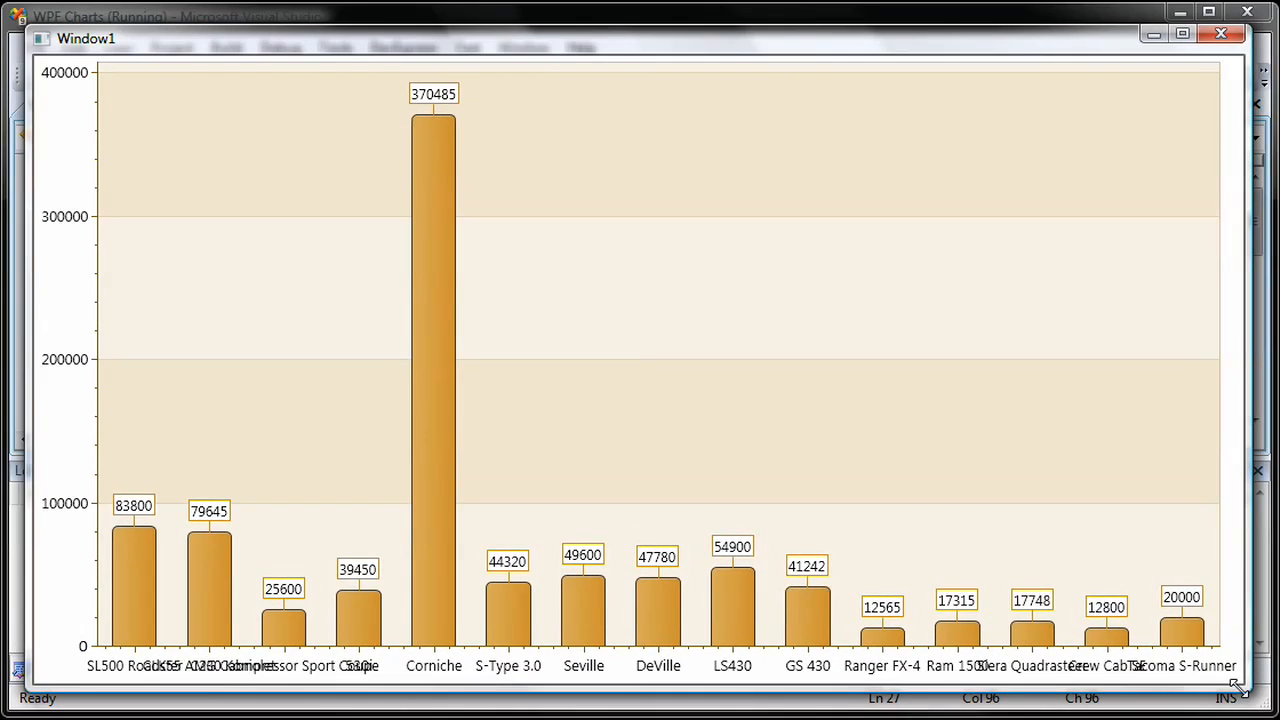
mouse_move(510, 372)
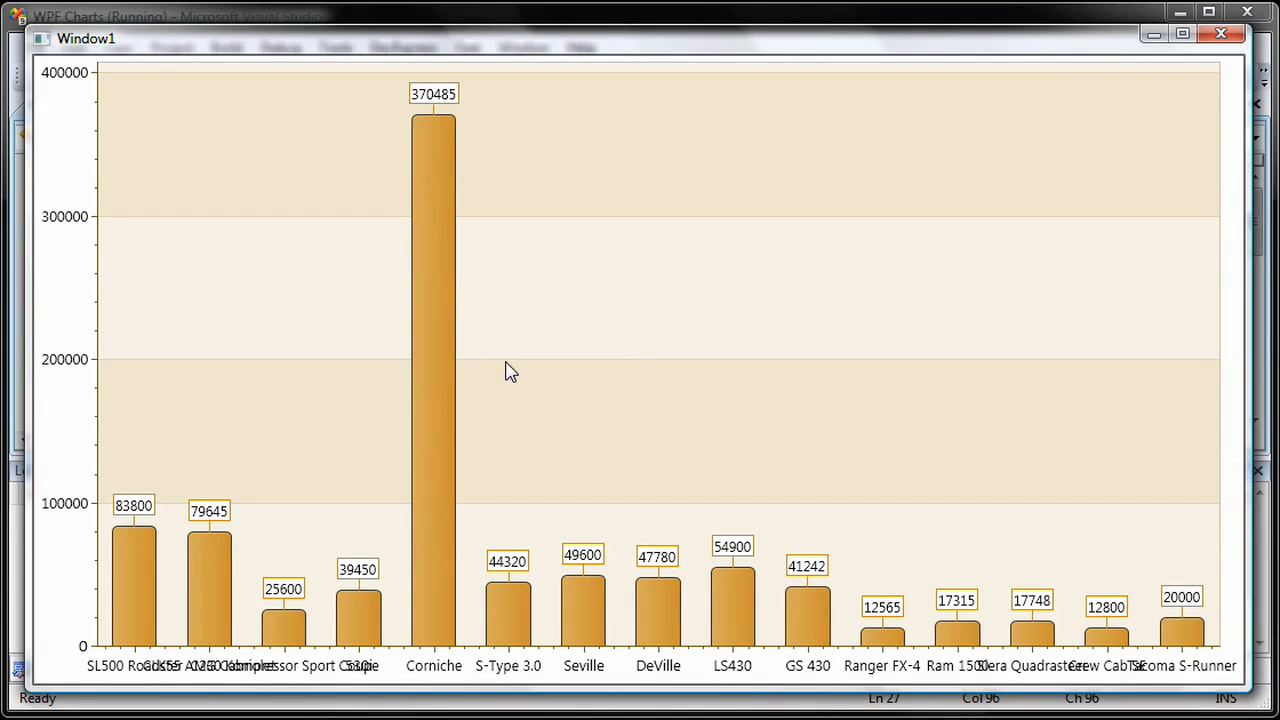